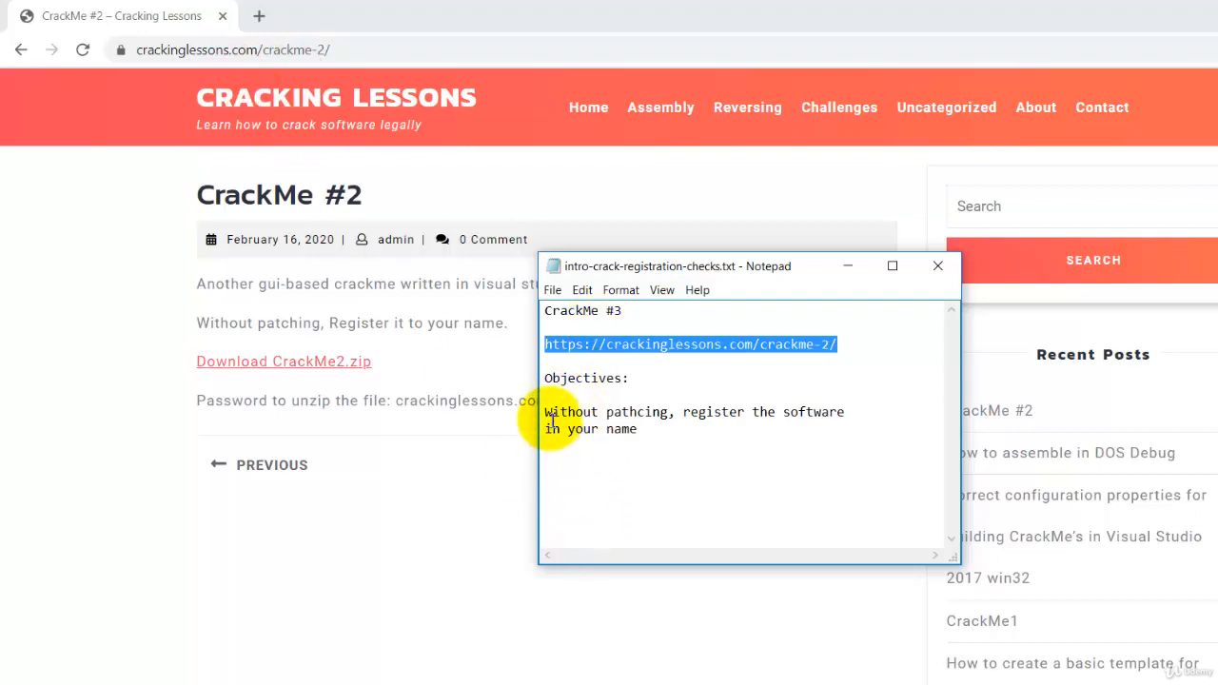
pyautogui.moveTo(409, 322)
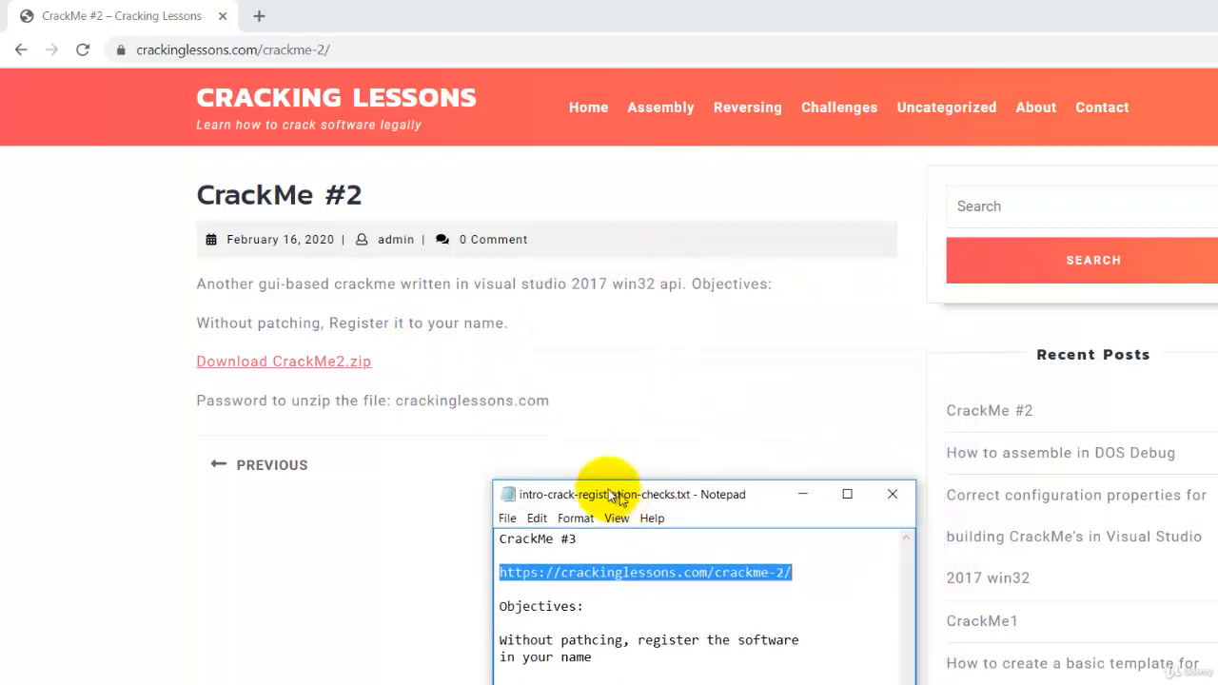
pyautogui.moveTo(676, 315)
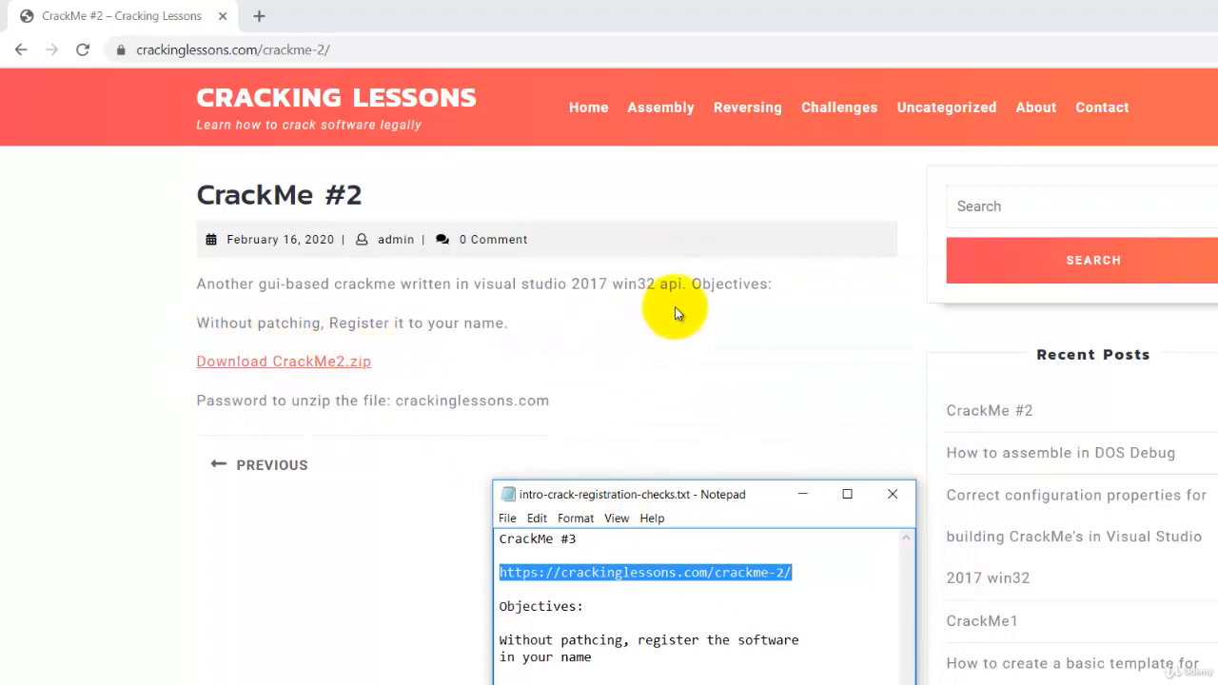
pyautogui.moveTo(333, 529)
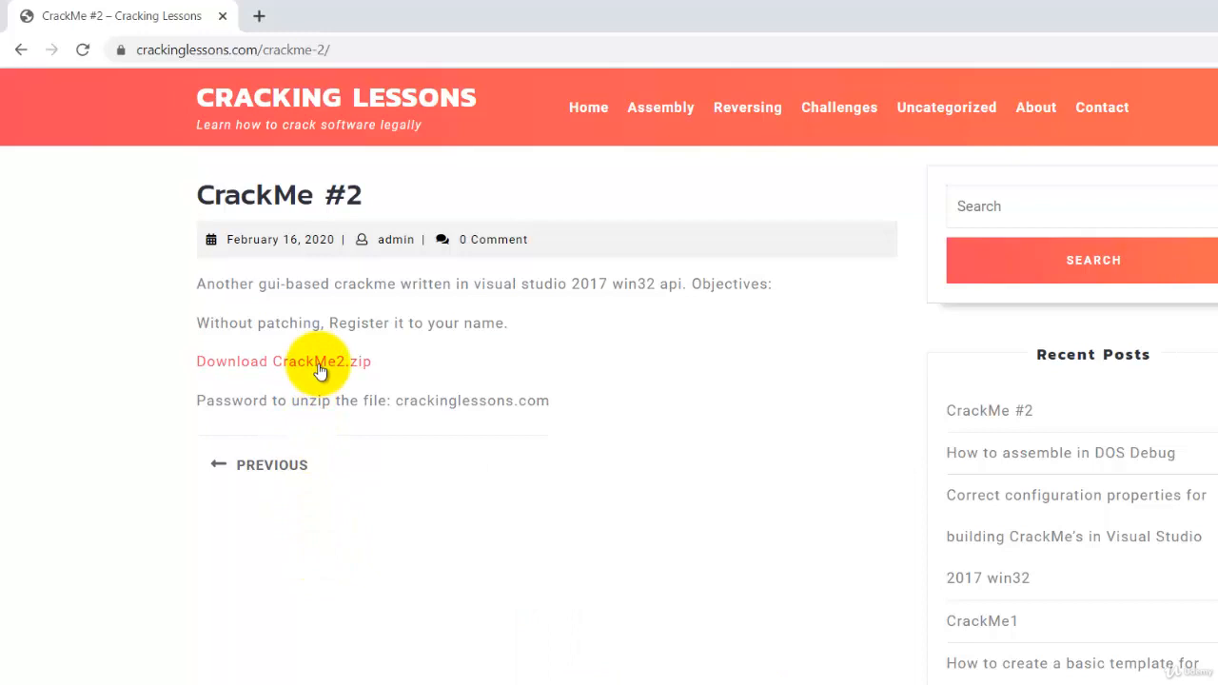
# Download CrackMe2.zip from its GitHub file page and bring up the finished download's choices
pyautogui.click(284, 362)
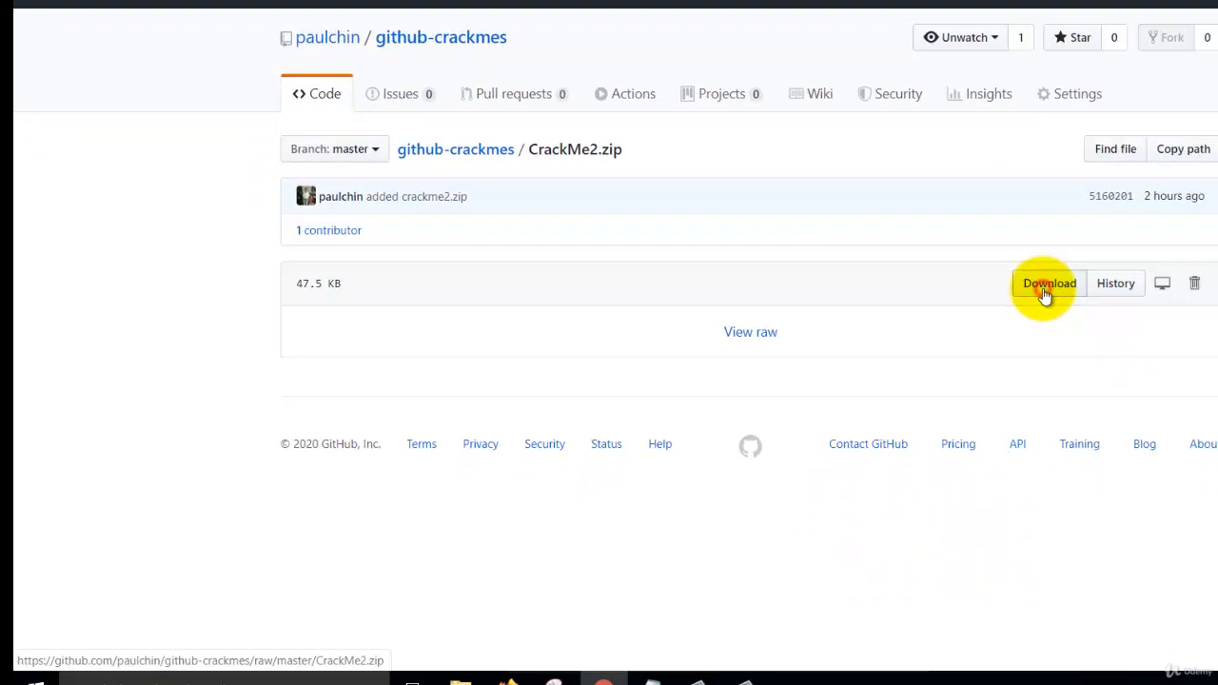
pyautogui.click(1050, 284)
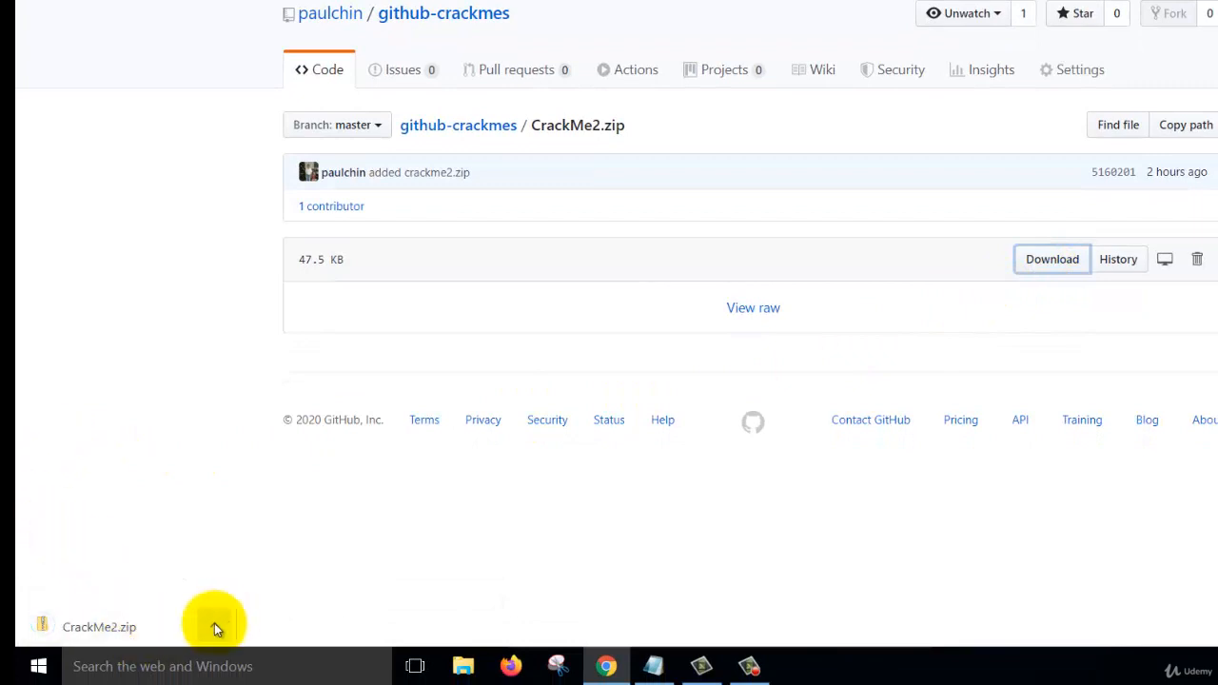
pyautogui.click(213, 624)
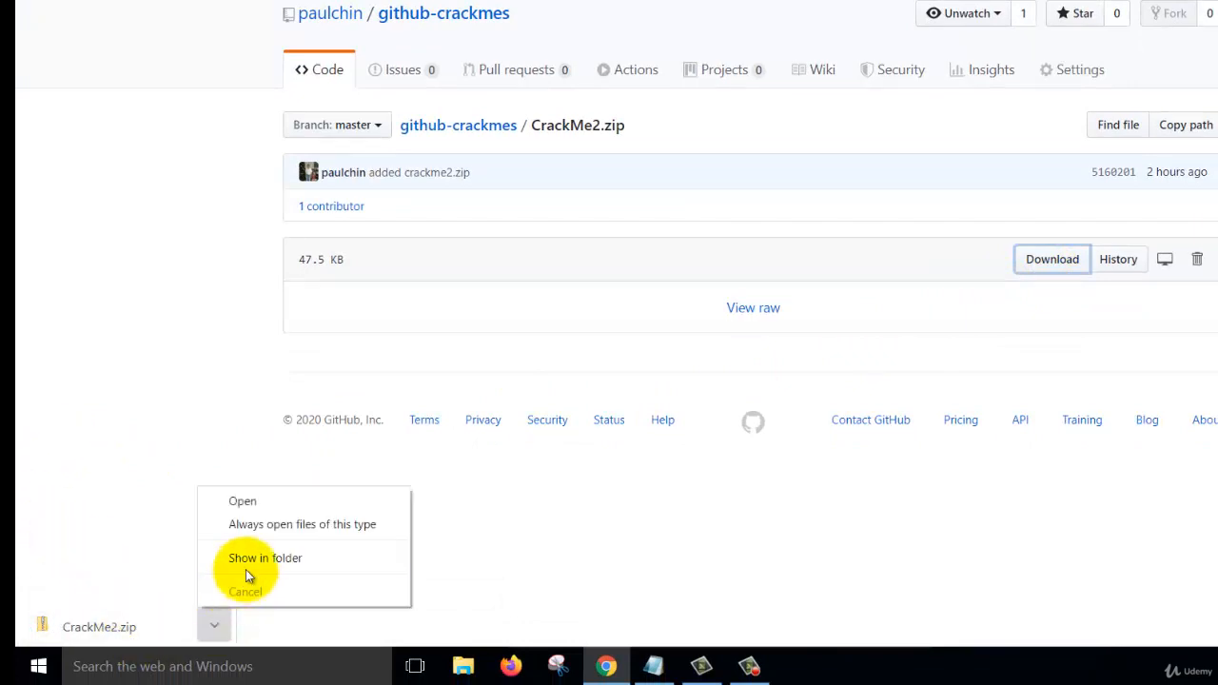
# Copy the downloaded CrackMe2.zip and paste it into C:\crackmes beside 01-mexican and 02-CrackMe1
pyautogui.click(265, 558)
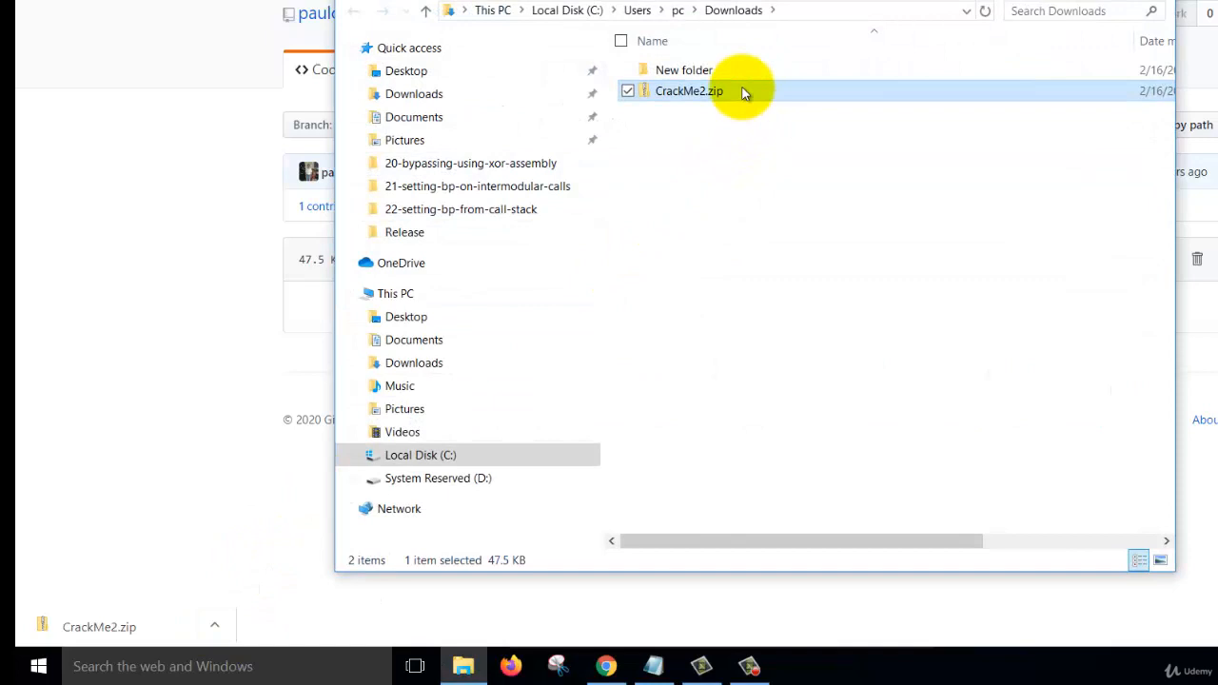
pyautogui.rightClick(689, 91)
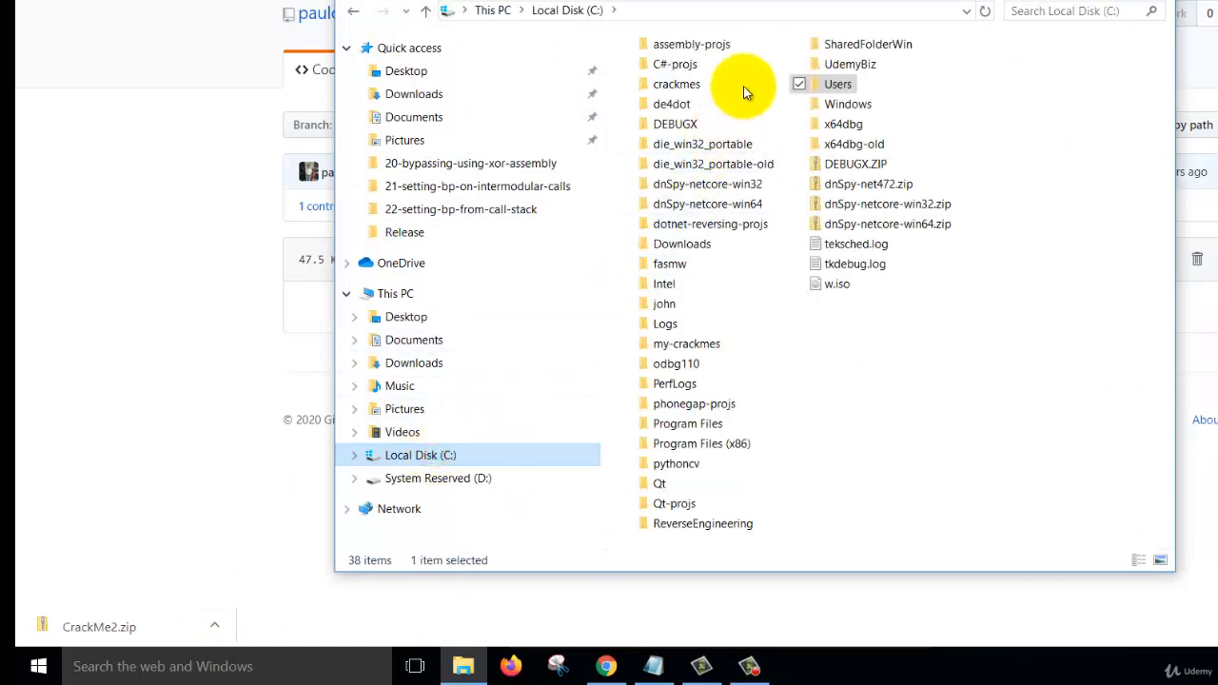
pyautogui.doubleClick(674, 84)
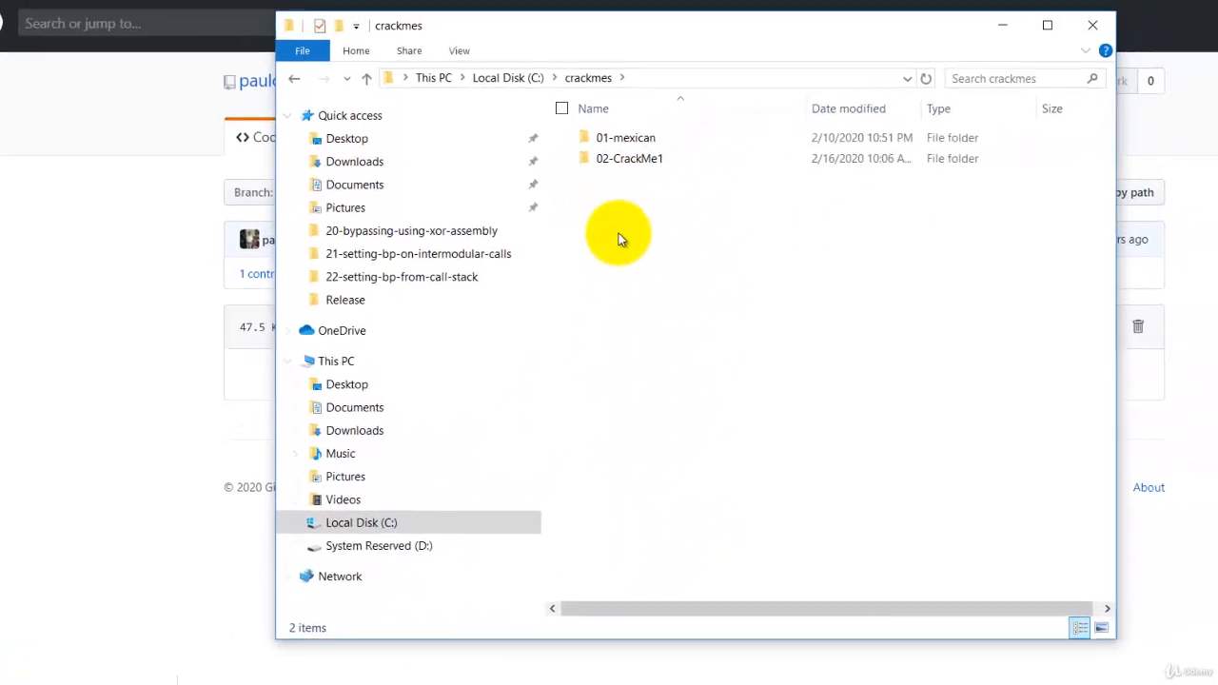
pyautogui.rightClick(620, 236)
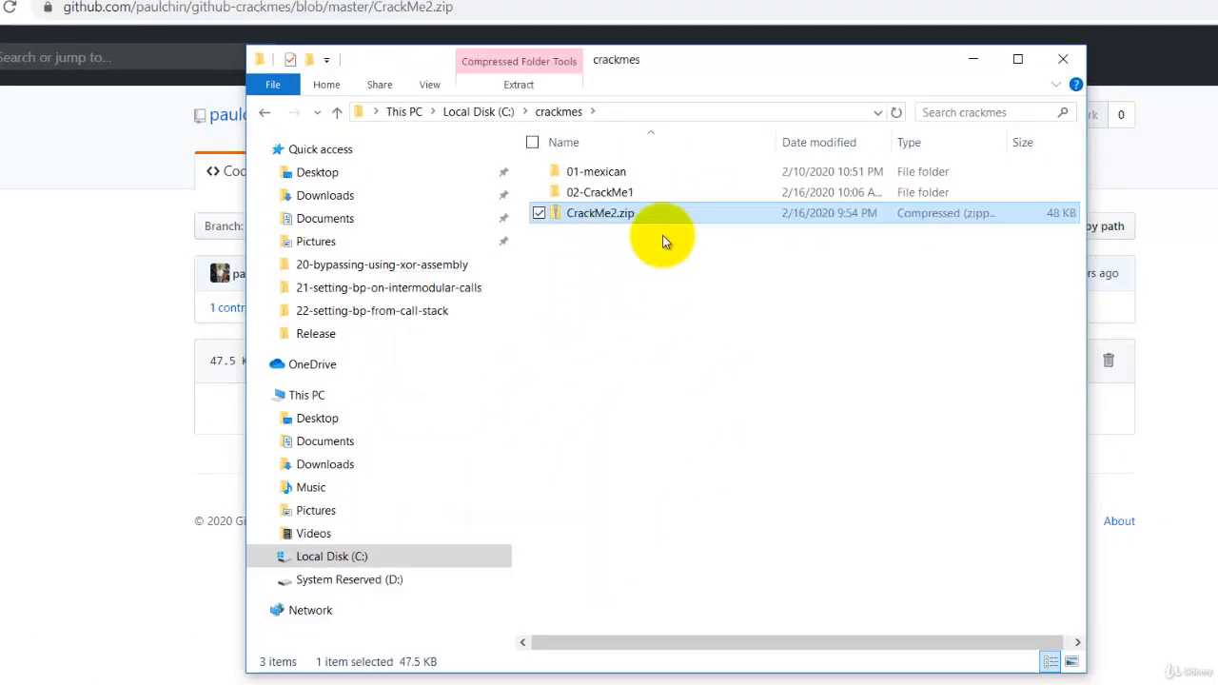
pyautogui.moveTo(666, 240)
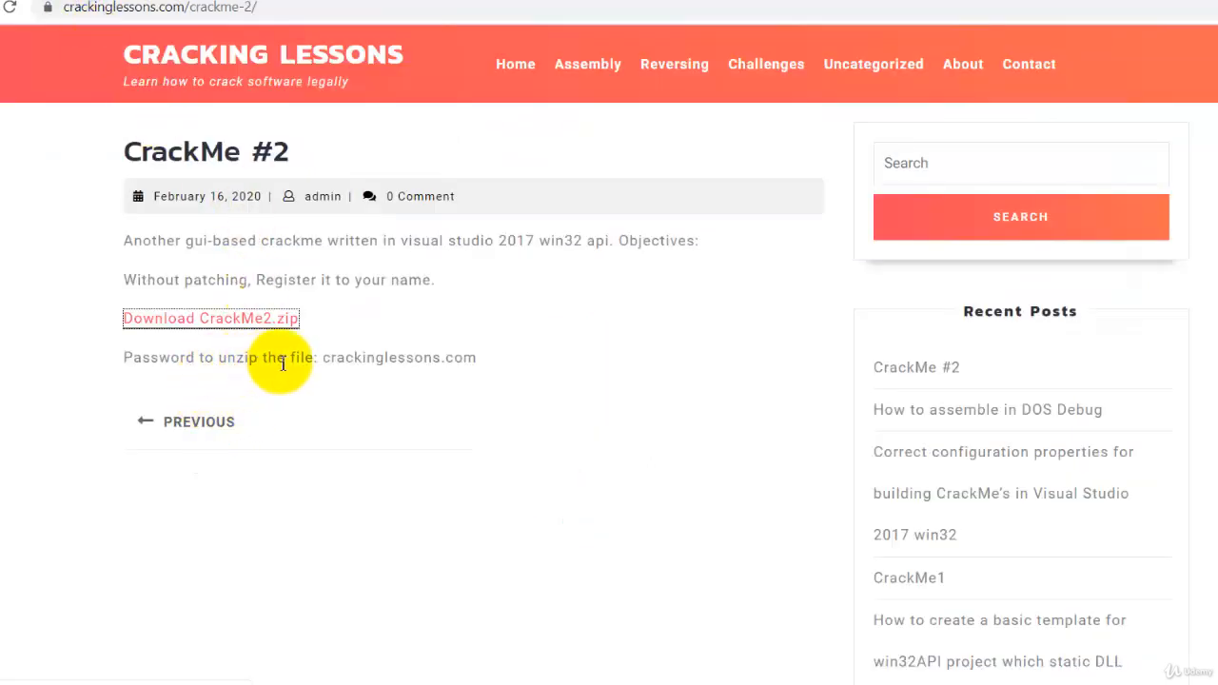
pyautogui.moveTo(322, 358); pyautogui.dragTo(476, 358)
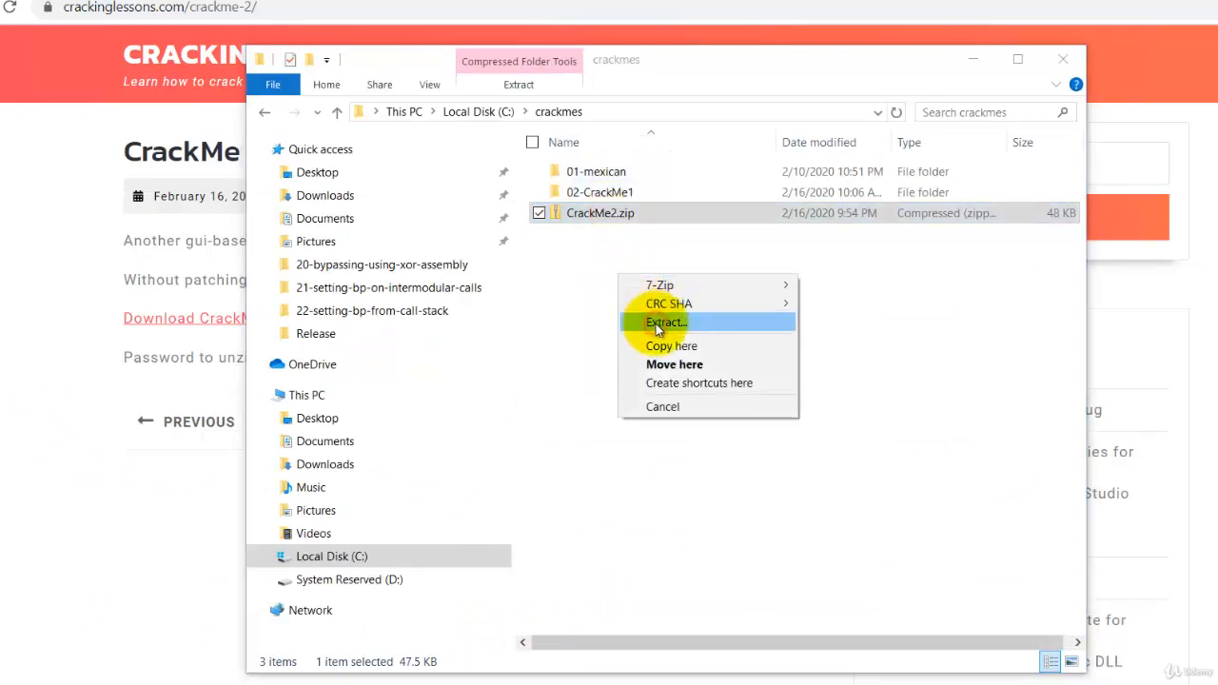
# Extract CrackMe2.zip into C:\crackmes\CrackMe2 revealing CrackMe2.exe, and close the leftover crackmes window
pyautogui.click(667, 322)
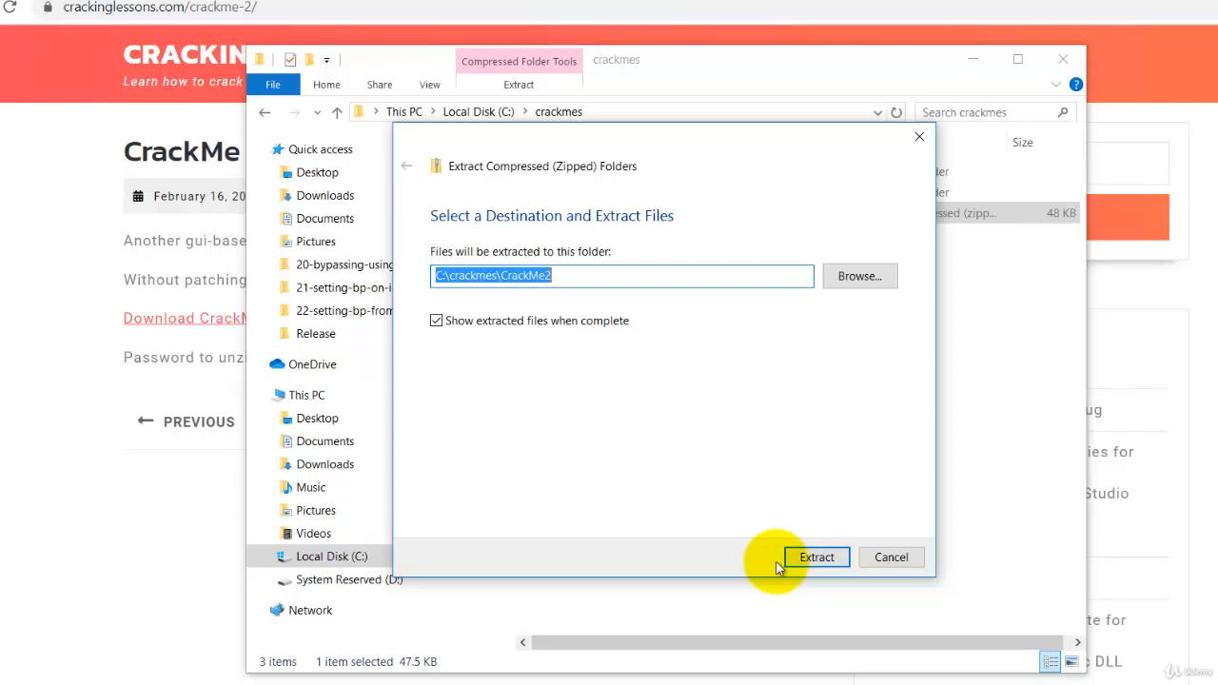
pyautogui.click(815, 556)
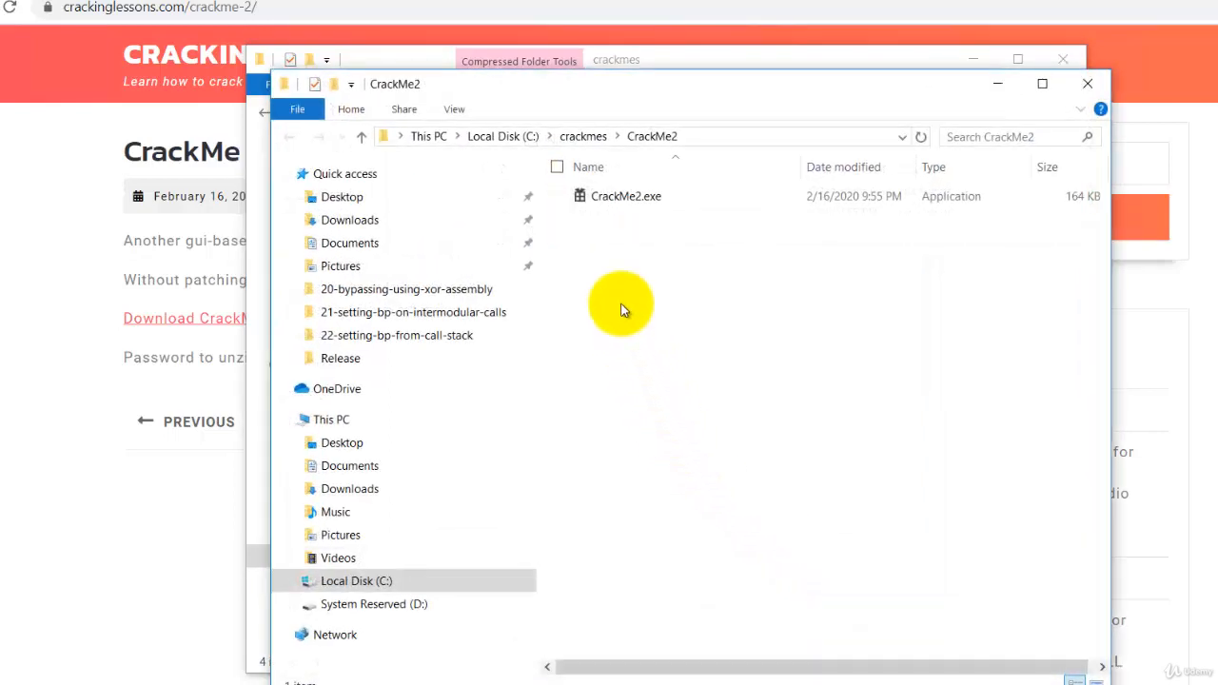
pyautogui.moveTo(685, 194)
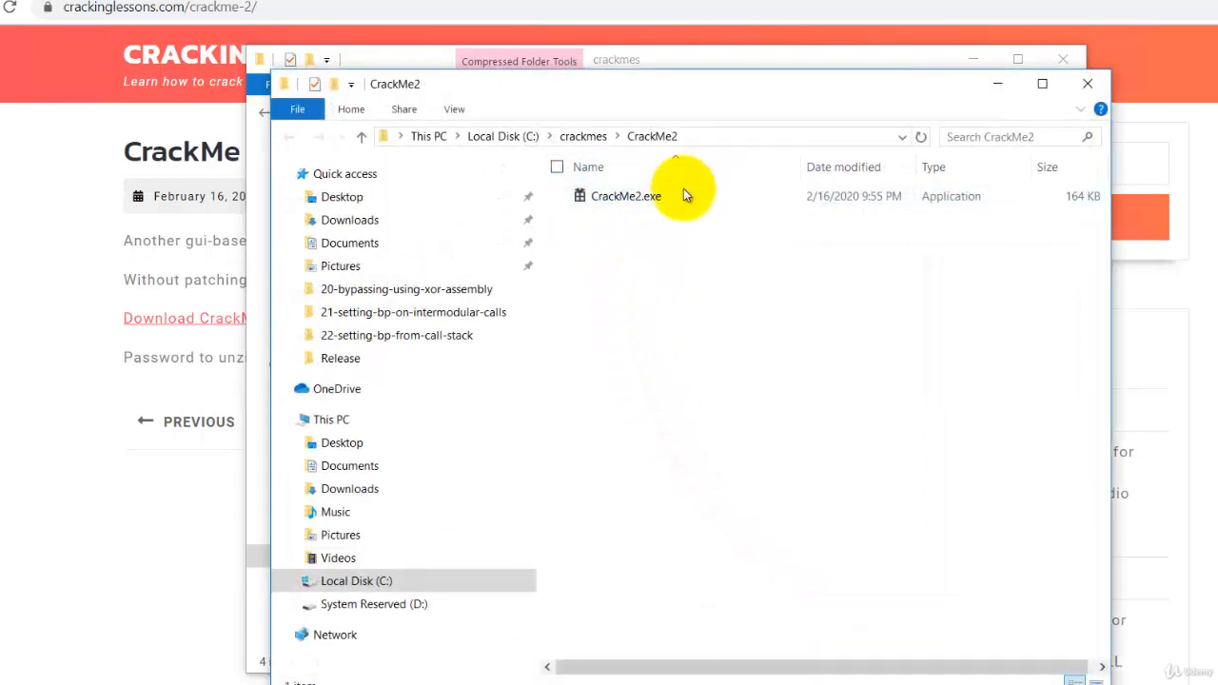
pyautogui.moveTo(648, 417)
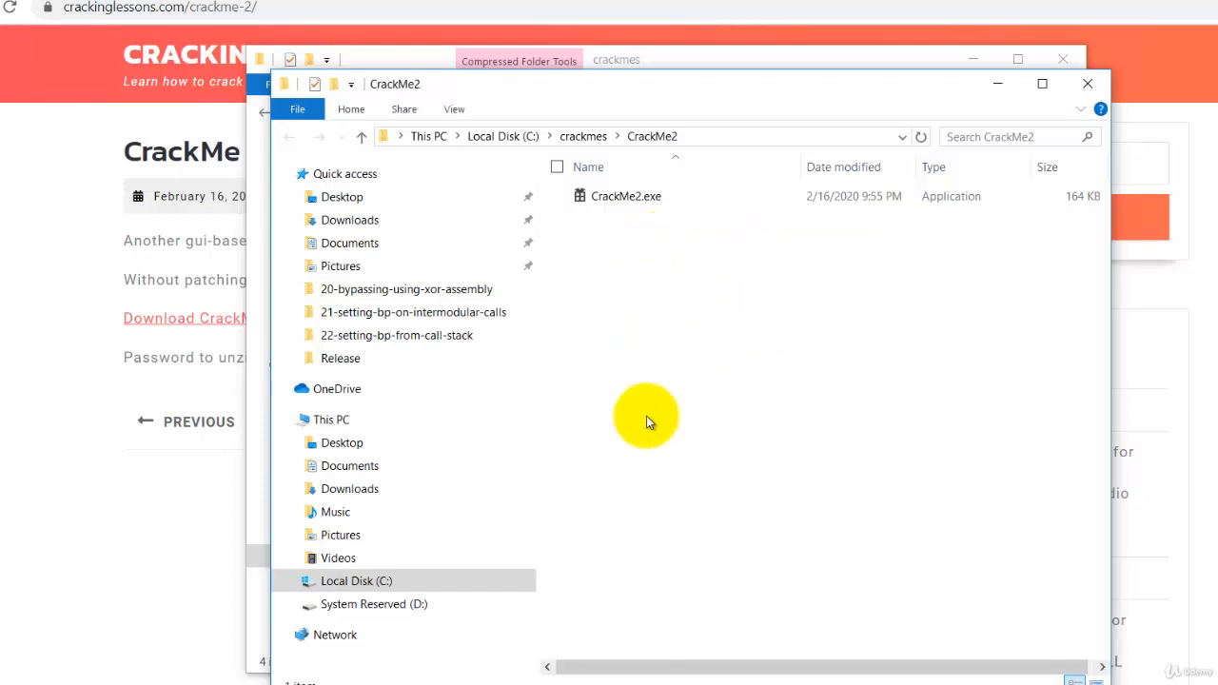
pyautogui.moveTo(582, 149)
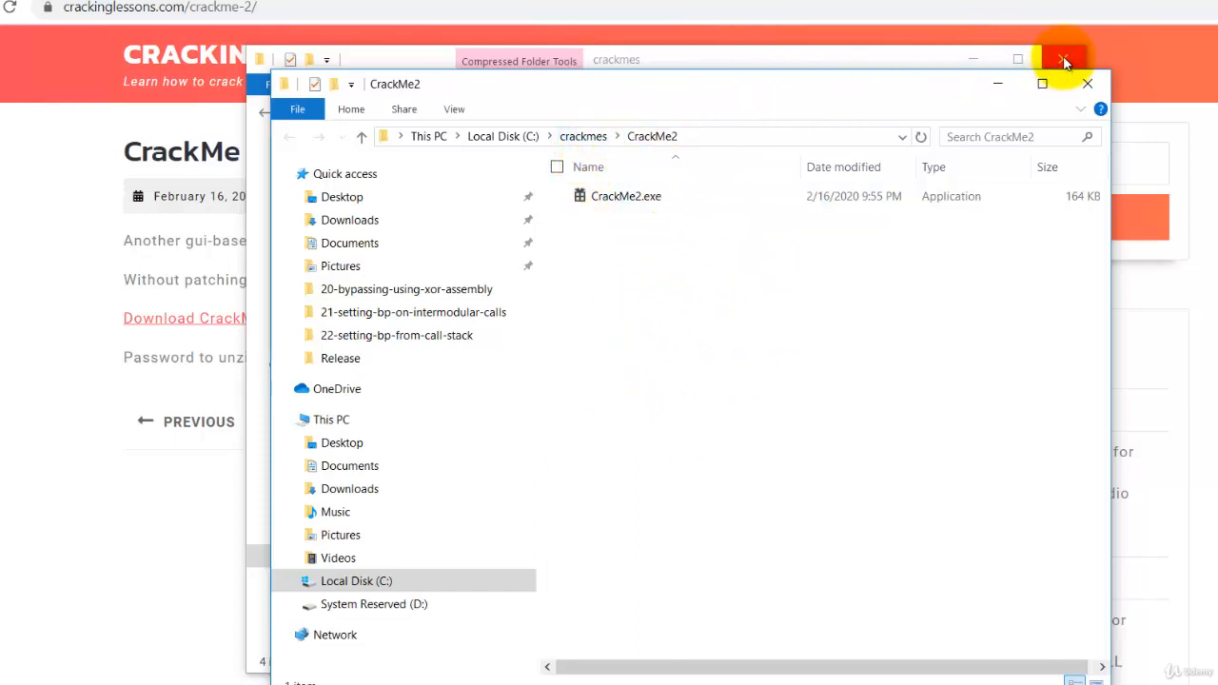
pyautogui.click(1066, 57)
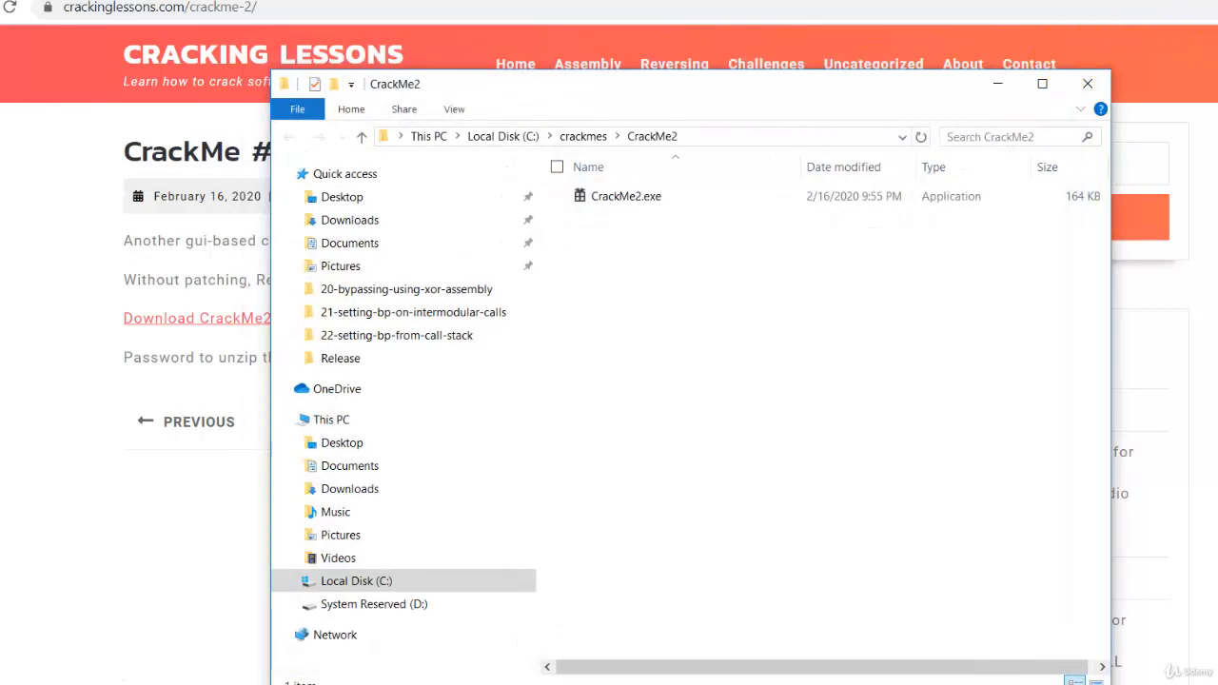